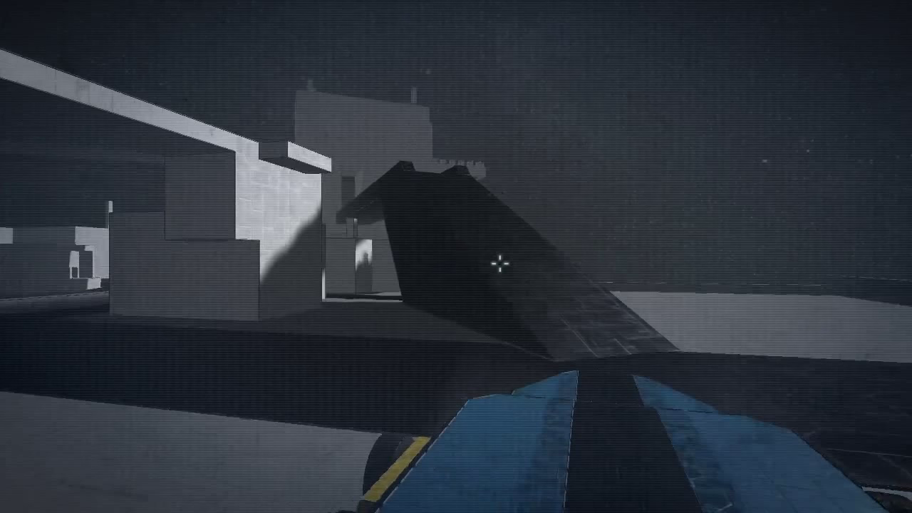
Step: Fire the blue vehicle's weapon at the dark ramp, causing an explosion in front of it
{"action": "left_click", "coordinate": [499, 265]}
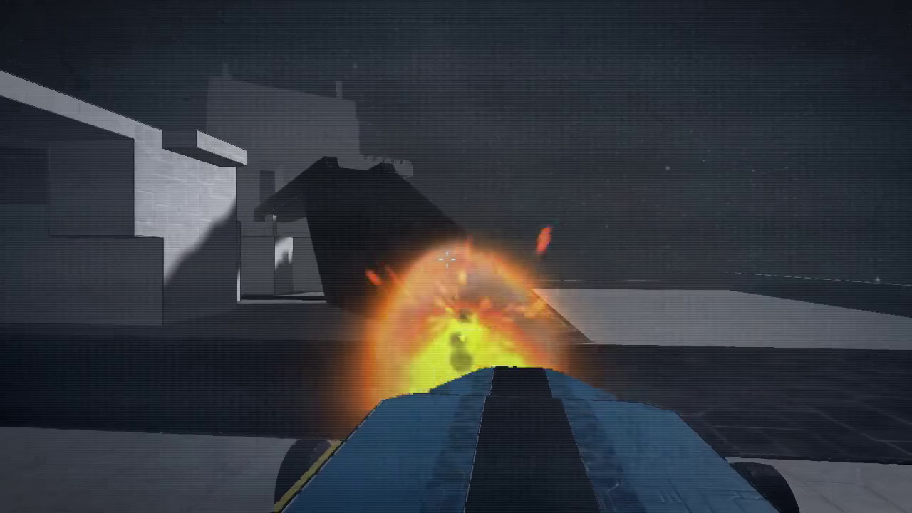